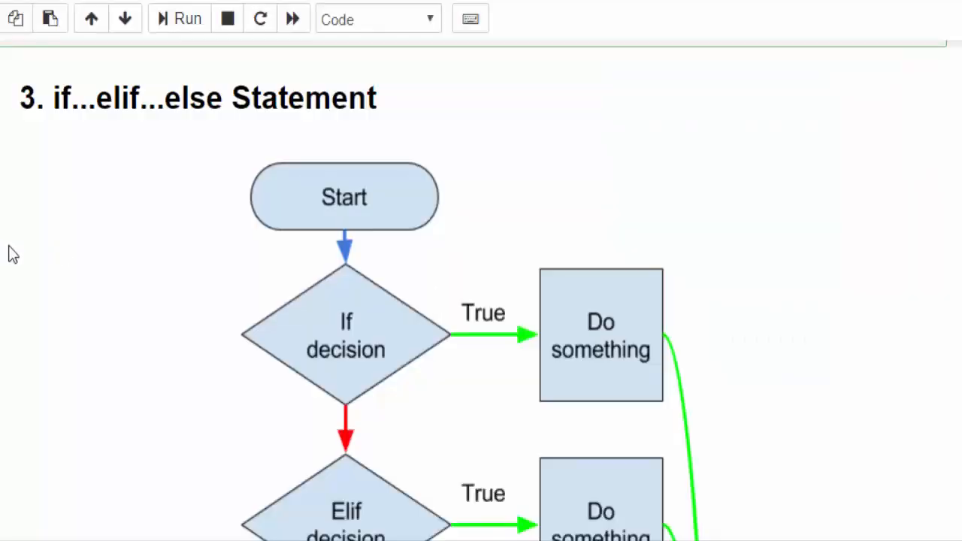
# Step: Scroll down to the positive-number example cell
pyautogui.scroll(-3)
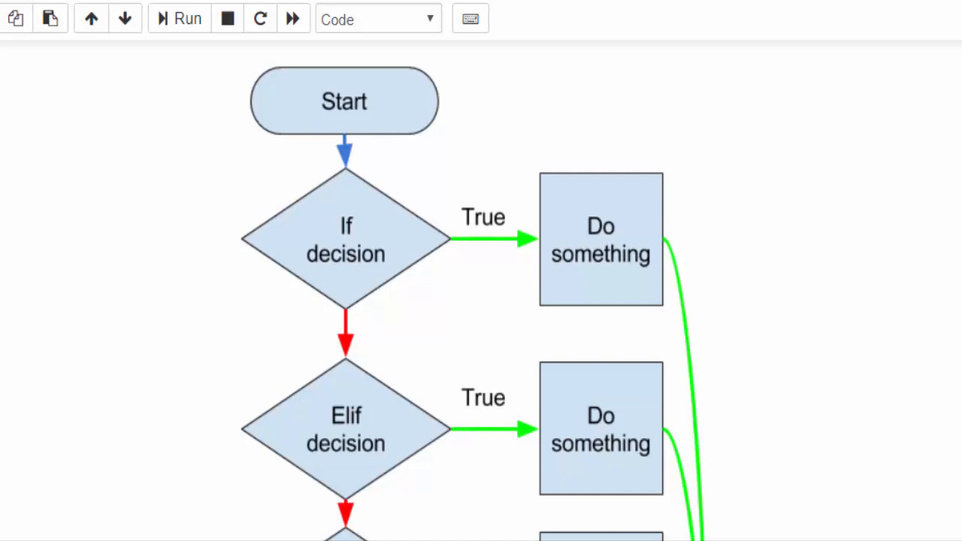
pyautogui.moveTo(357, 236)
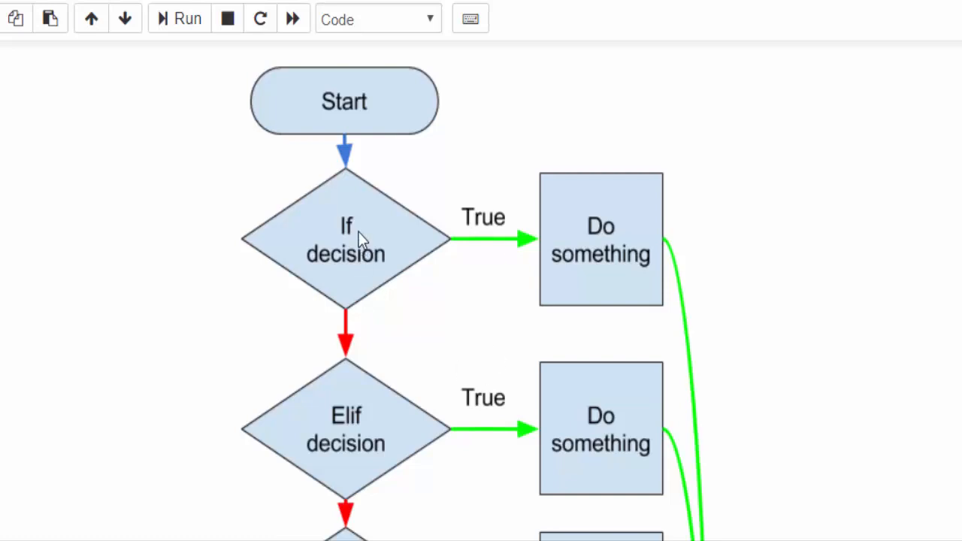
pyautogui.moveTo(353, 248)
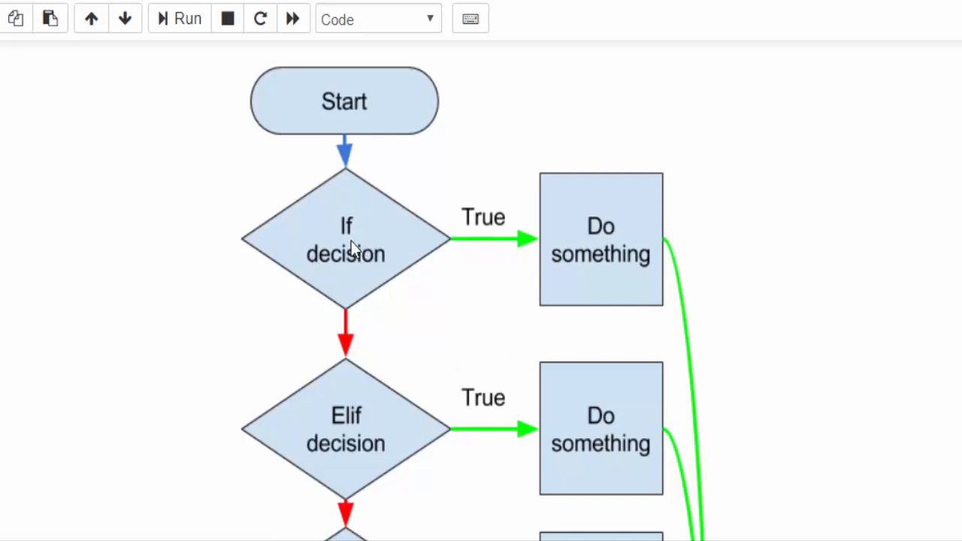
pyautogui.moveTo(533, 251)
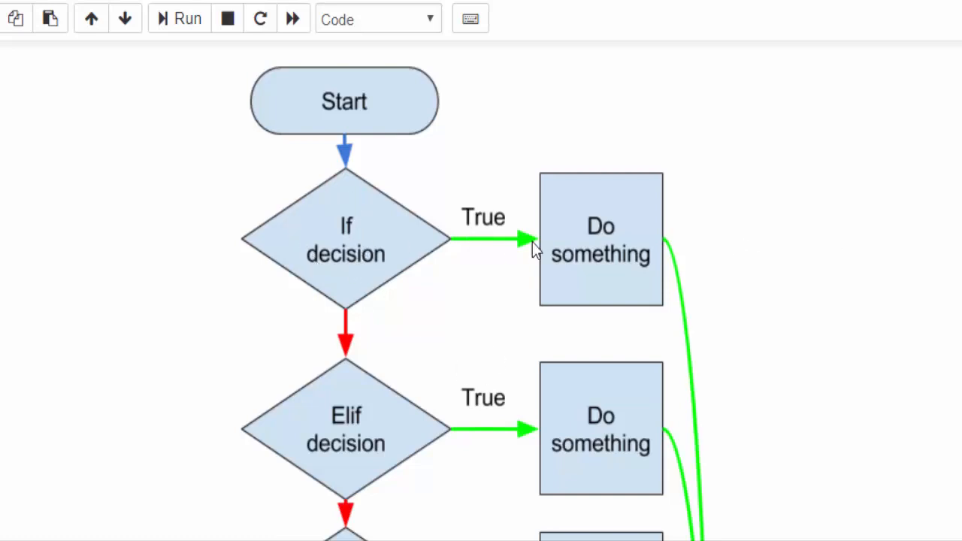
pyautogui.moveTo(607, 259)
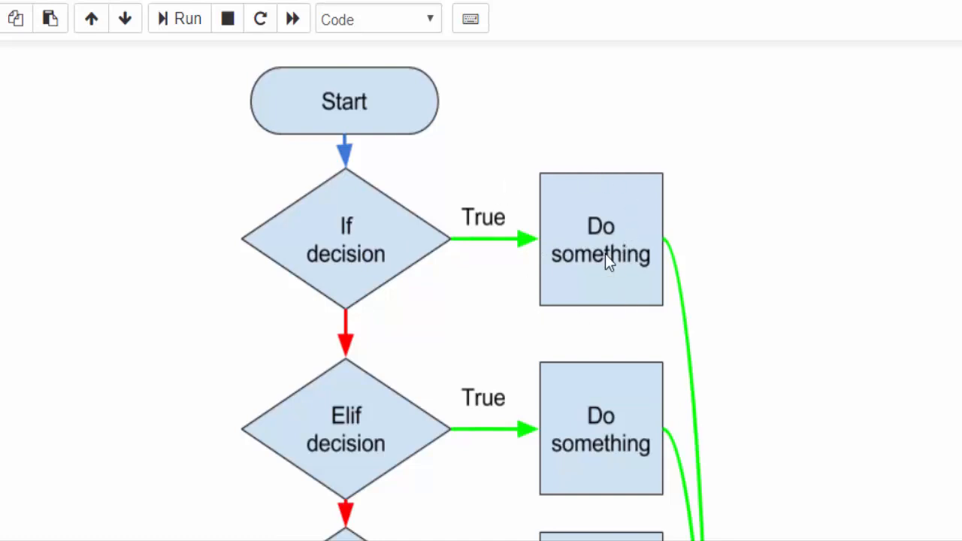
pyautogui.moveTo(648, 412)
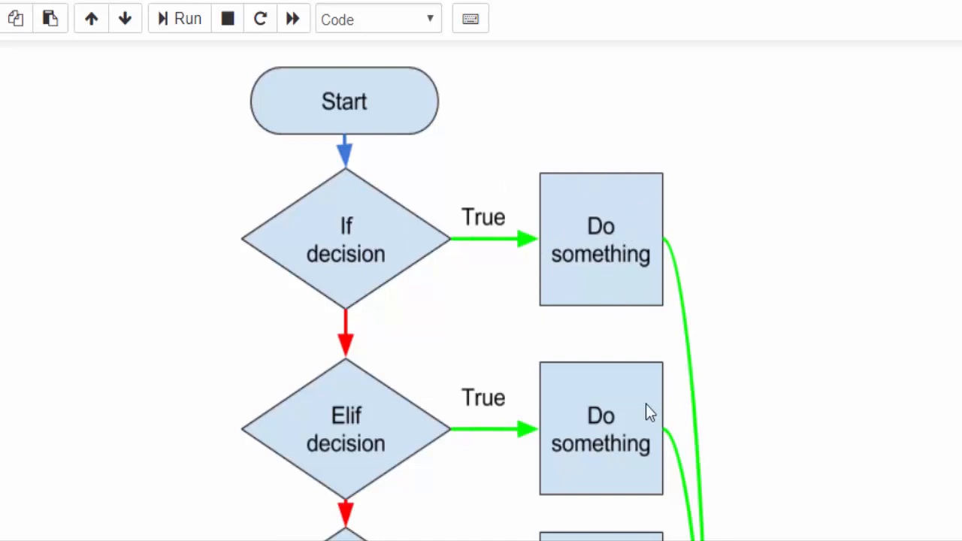
pyautogui.scroll(-3)
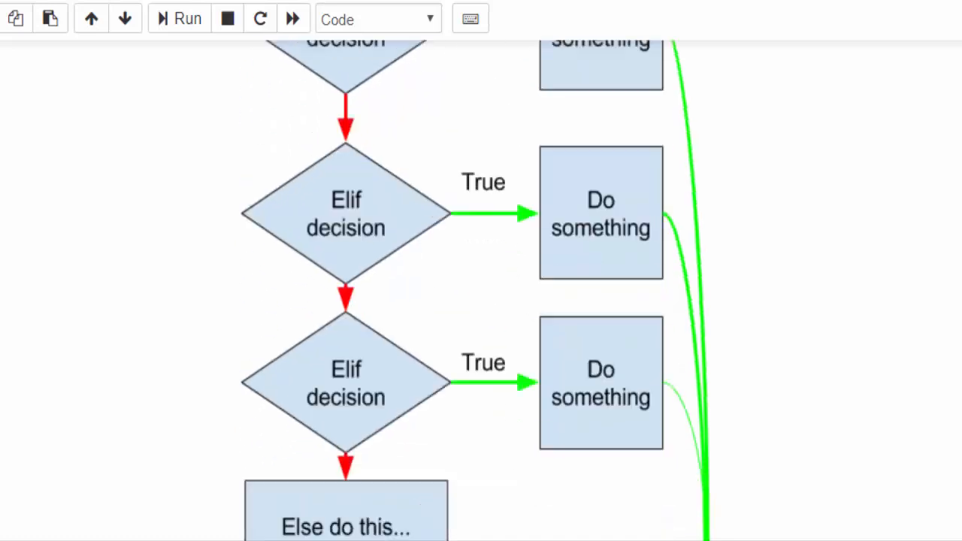
pyautogui.scroll(-3)
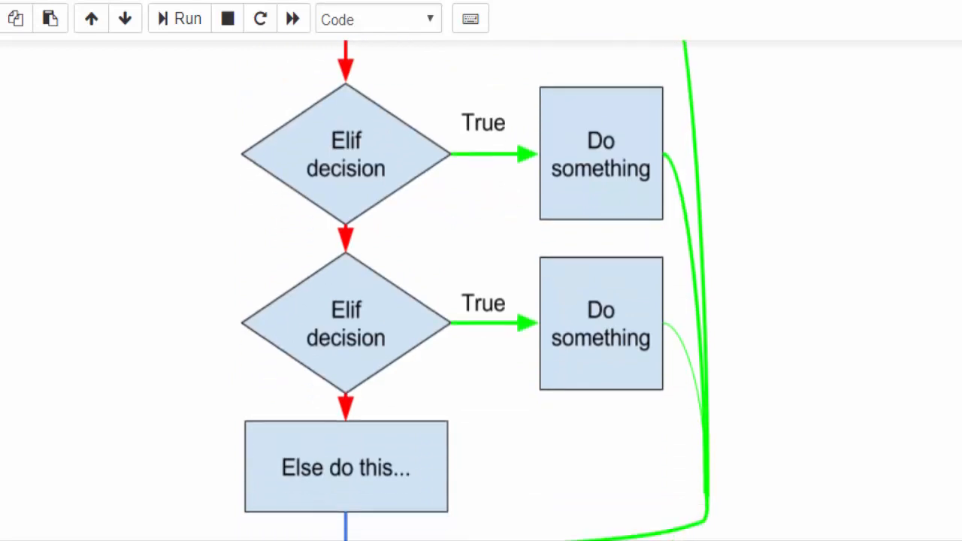
pyautogui.scroll(-3)
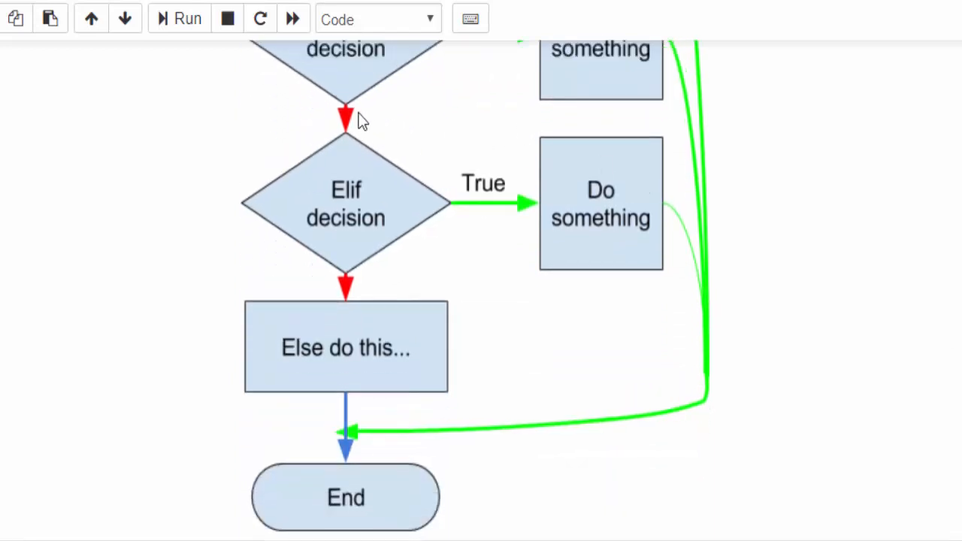
pyautogui.moveTo(374, 243)
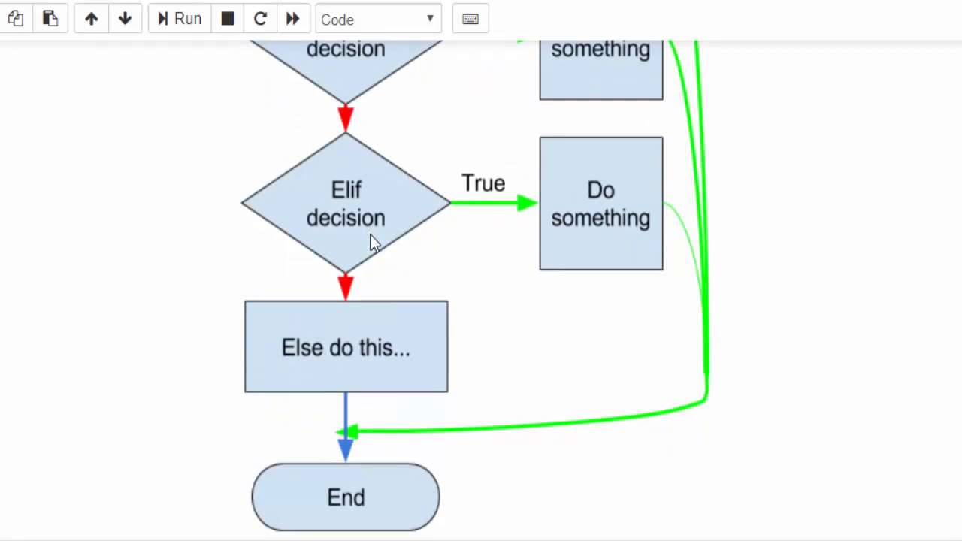
pyautogui.moveTo(310, 307)
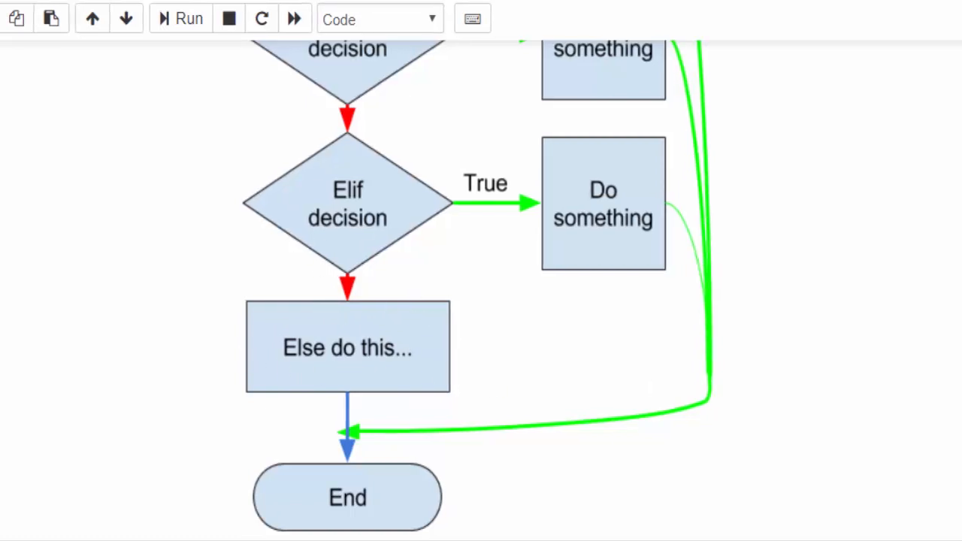
pyautogui.scroll(-3)
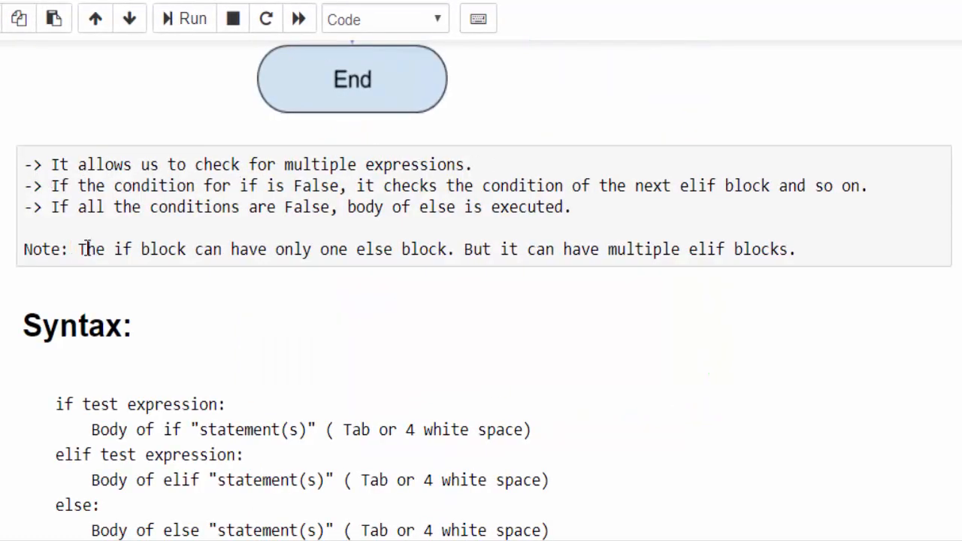
pyautogui.moveTo(413, 248)
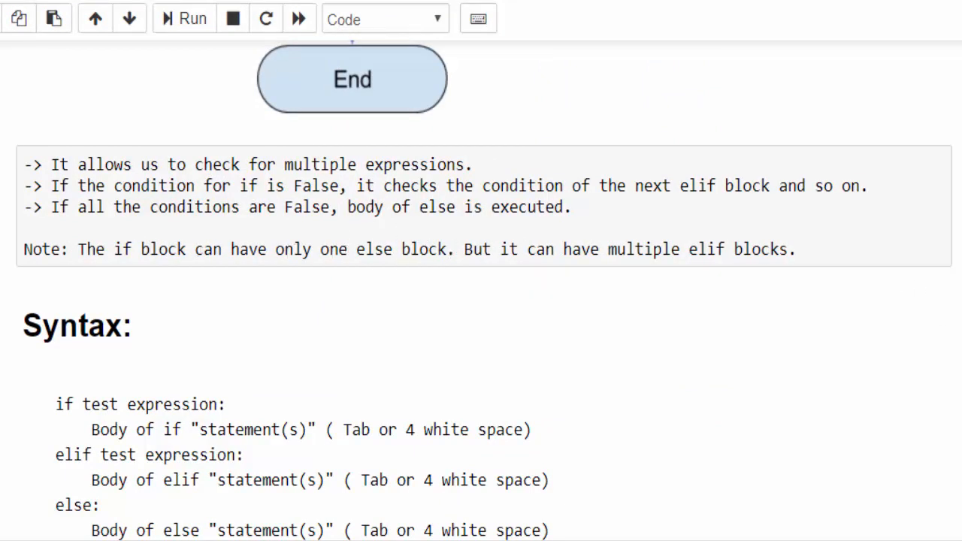
pyautogui.moveTo(755, 263)
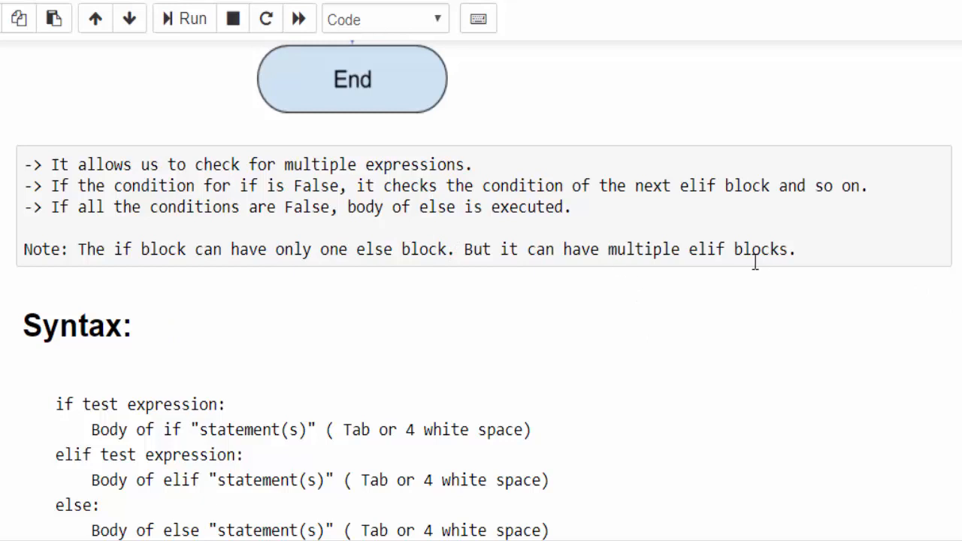
pyautogui.scroll(-3)
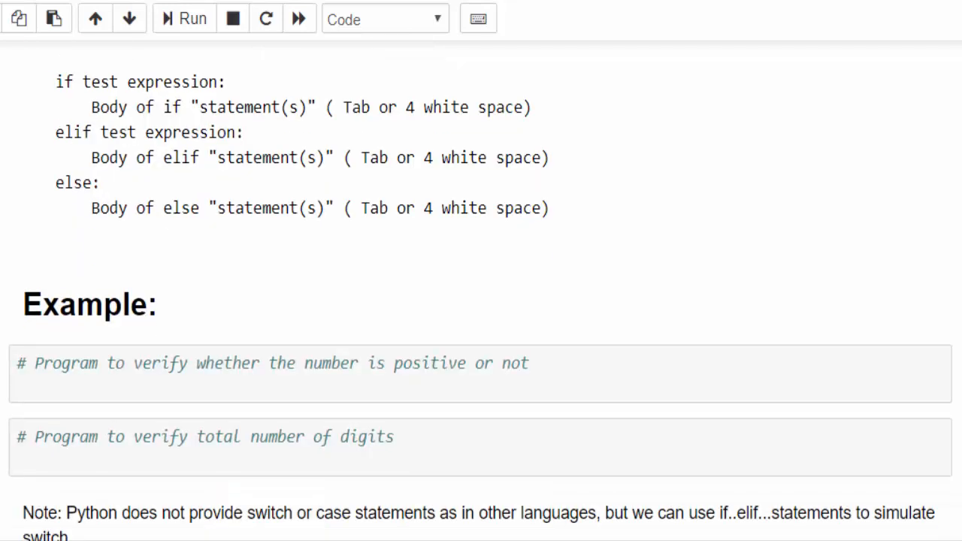
pyautogui.moveTo(77, 227)
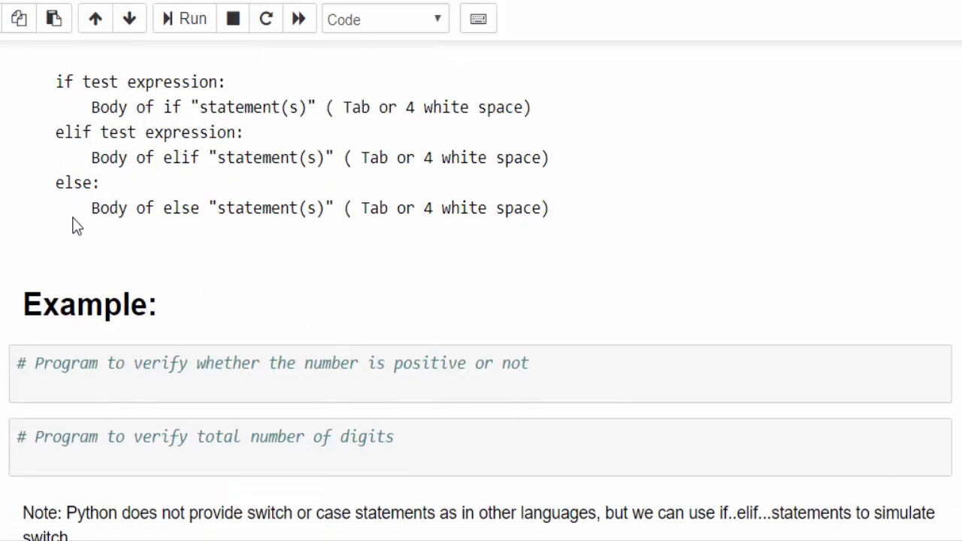
pyautogui.moveTo(52, 147)
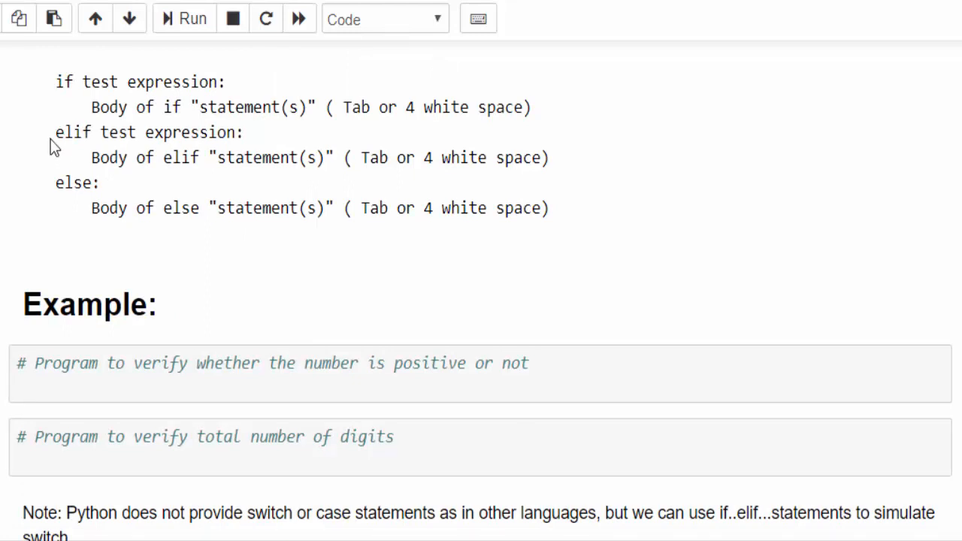
pyautogui.moveTo(63, 133)
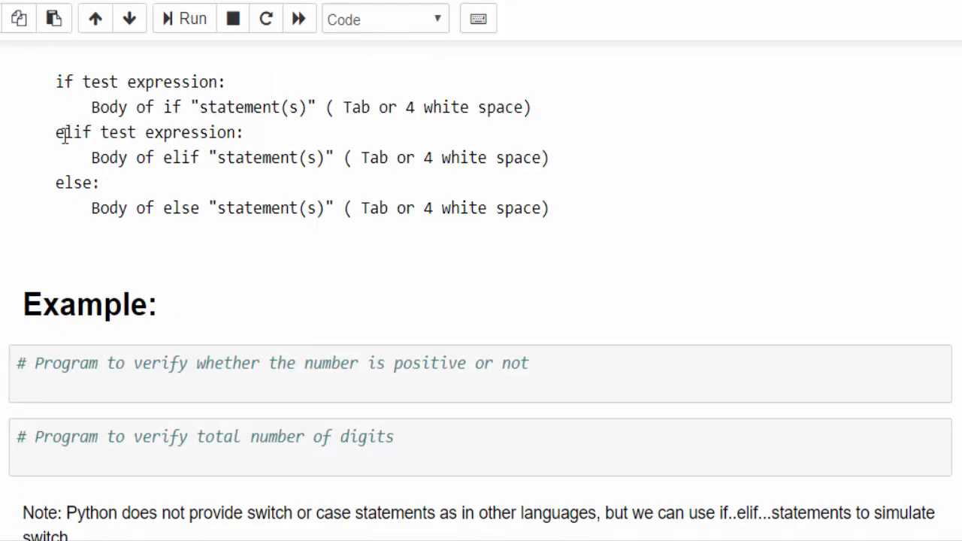
pyautogui.scroll(-3)
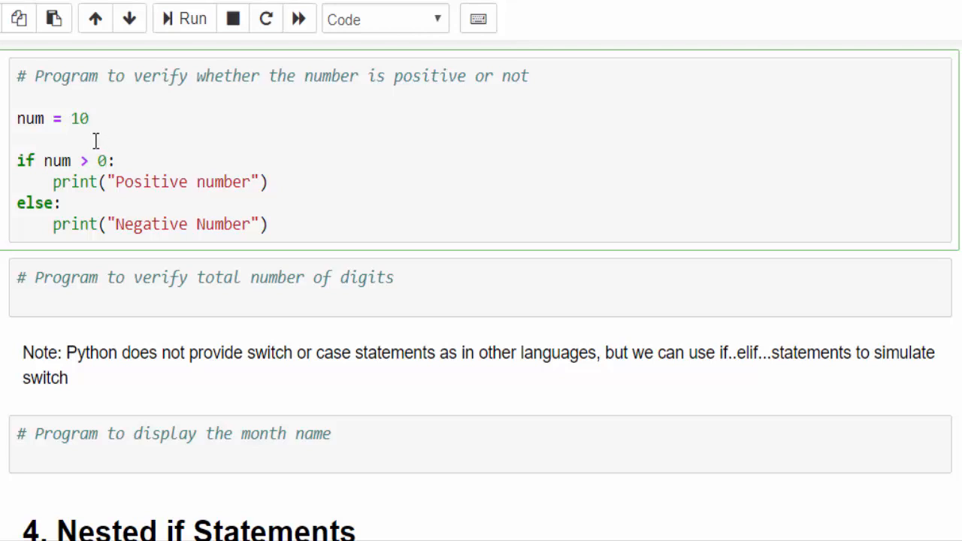
pyautogui.moveTo(90, 160)
pyautogui.write('elif num ==')
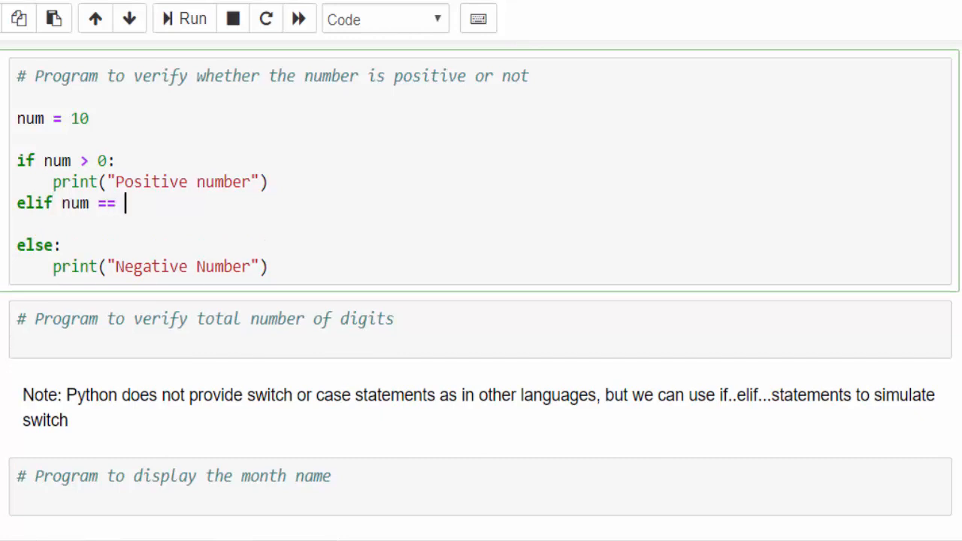
# Step: Add an elif num == 0 branch printing "Numer is ZERO" and start editing num
pyautogui.write('0:')
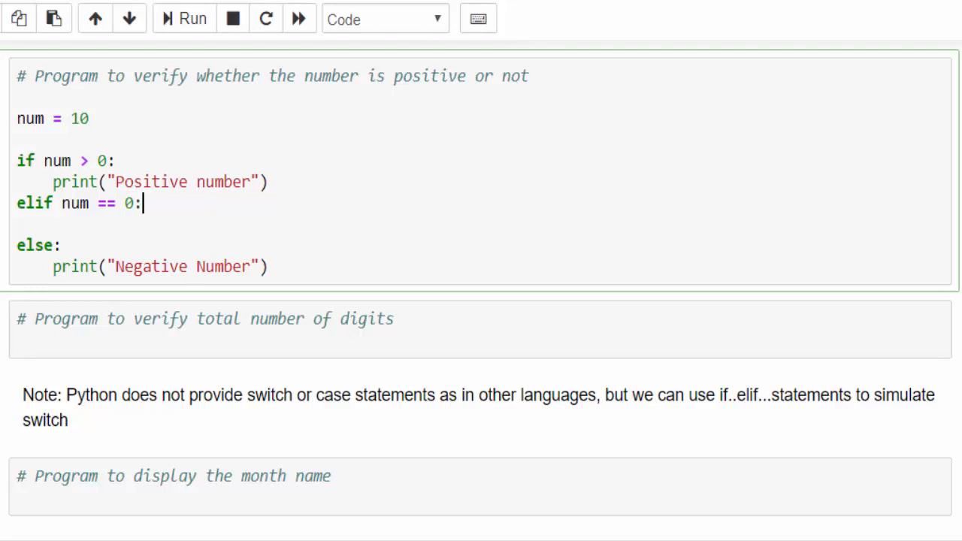
pyautogui.write('print()')
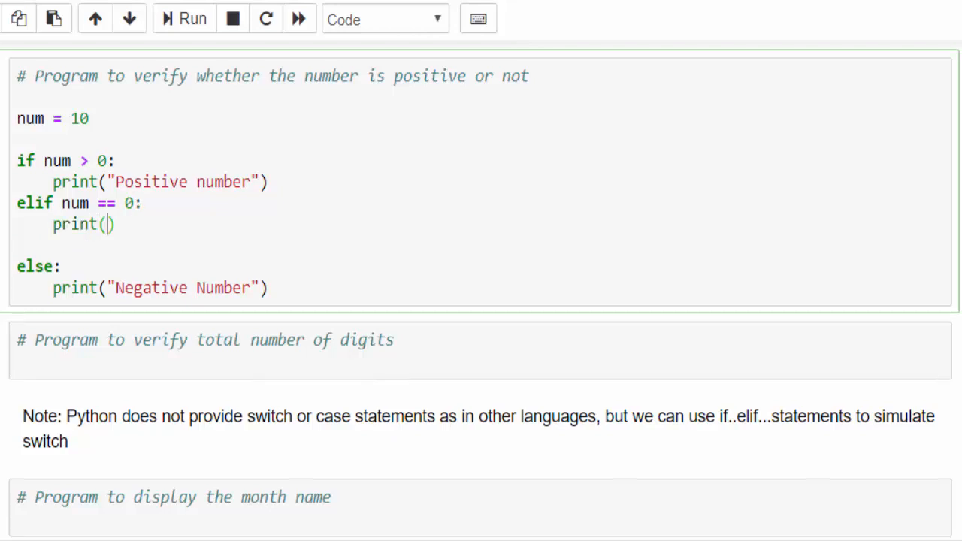
pyautogui.write('"Numer is ZERO"')
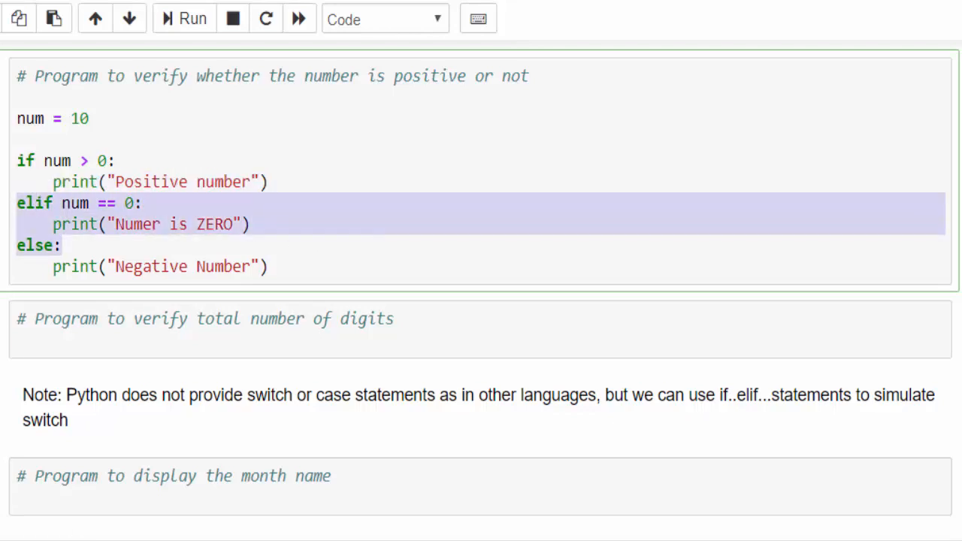
pyautogui.click(128, 142)
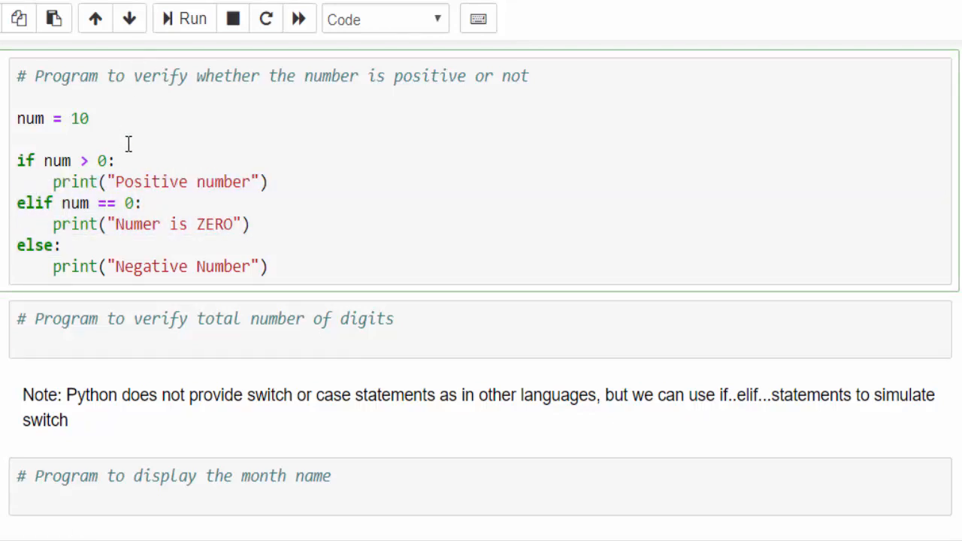
pyautogui.click(192, 18)
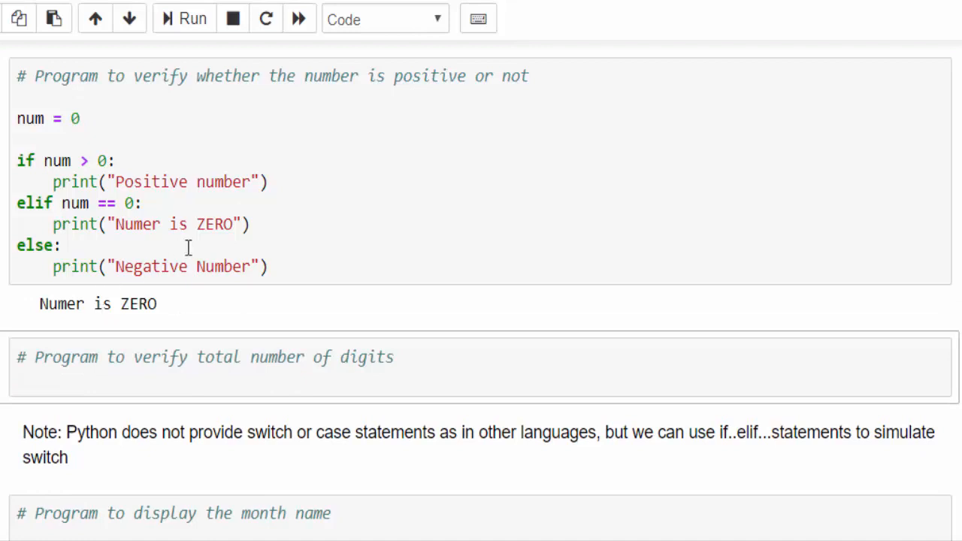
# Step: Review the digit-count conditions and bound 99, then extend num to 10050000
pyautogui.scroll(-3)
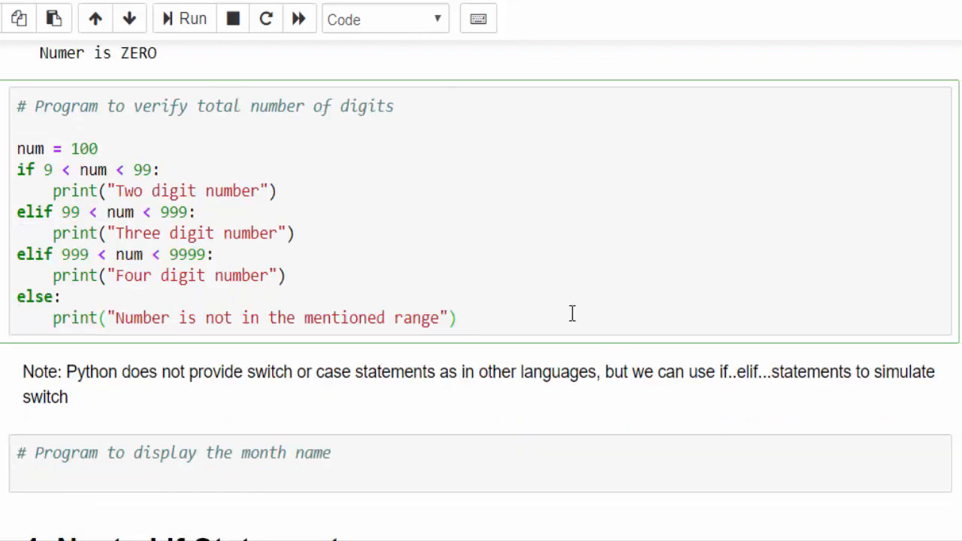
pyautogui.doubleClick(86, 169)
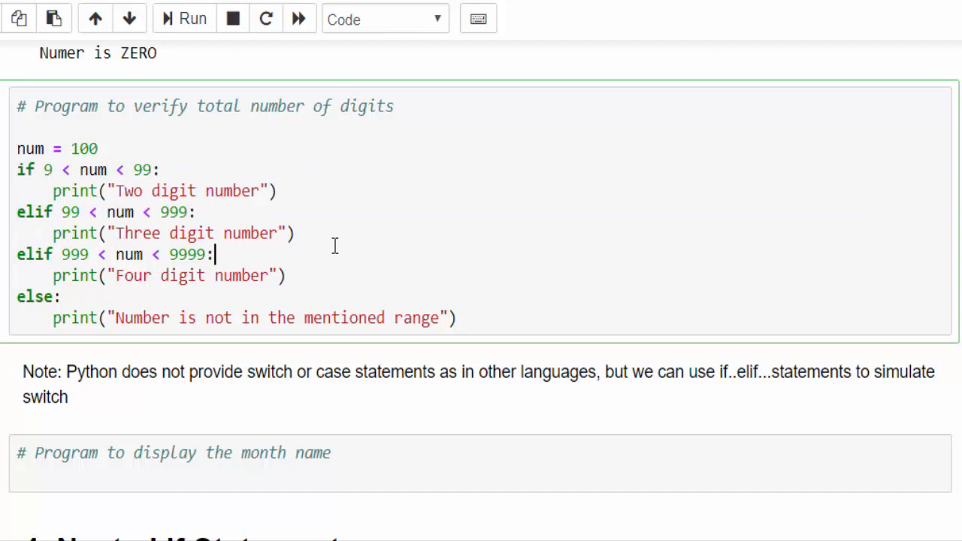
pyautogui.doubleClick(83, 148)
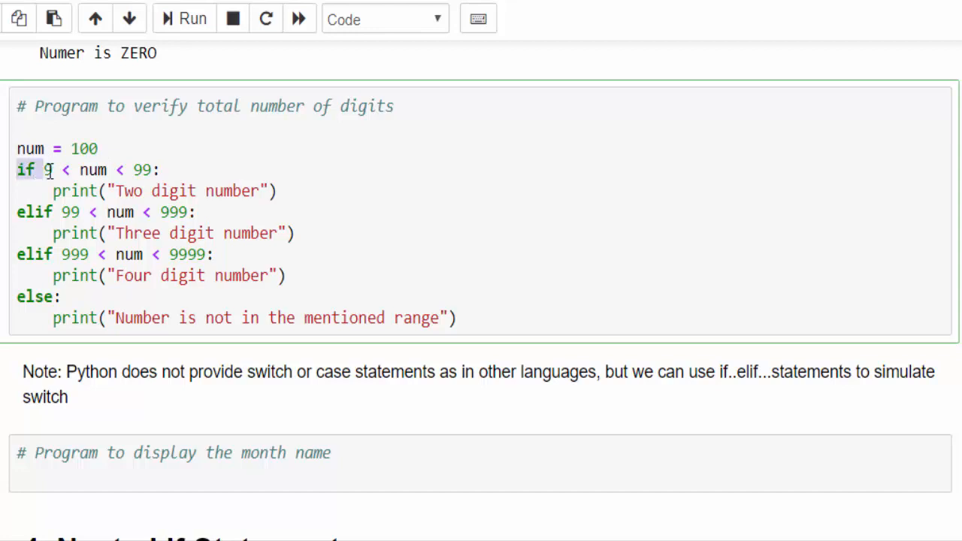
pyautogui.doubleClick(142, 169)
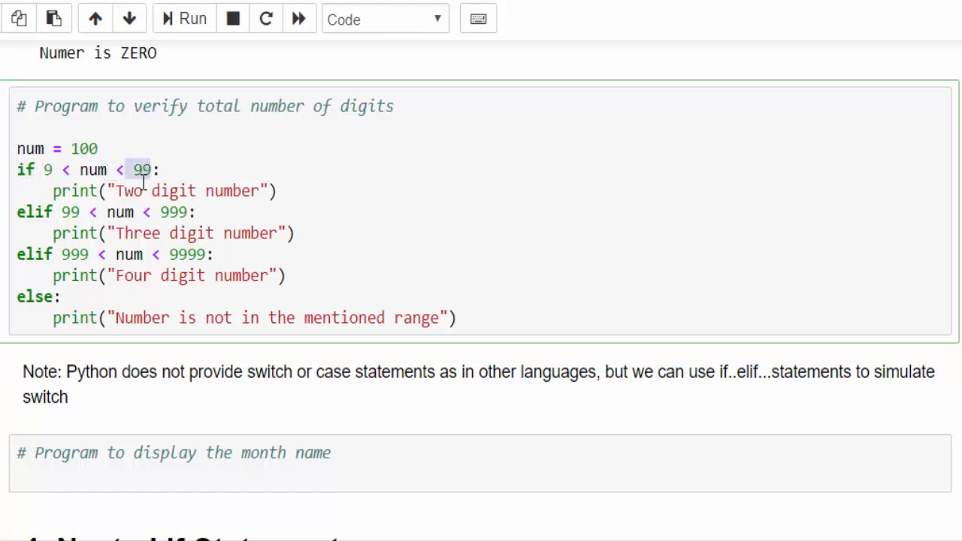
pyautogui.doubleClick(188, 191)
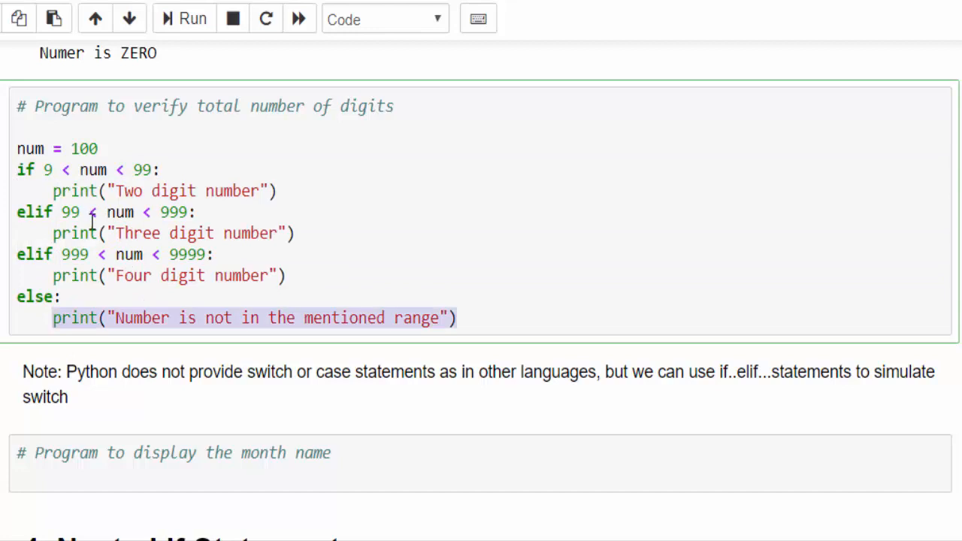
pyautogui.doubleClick(83, 148)
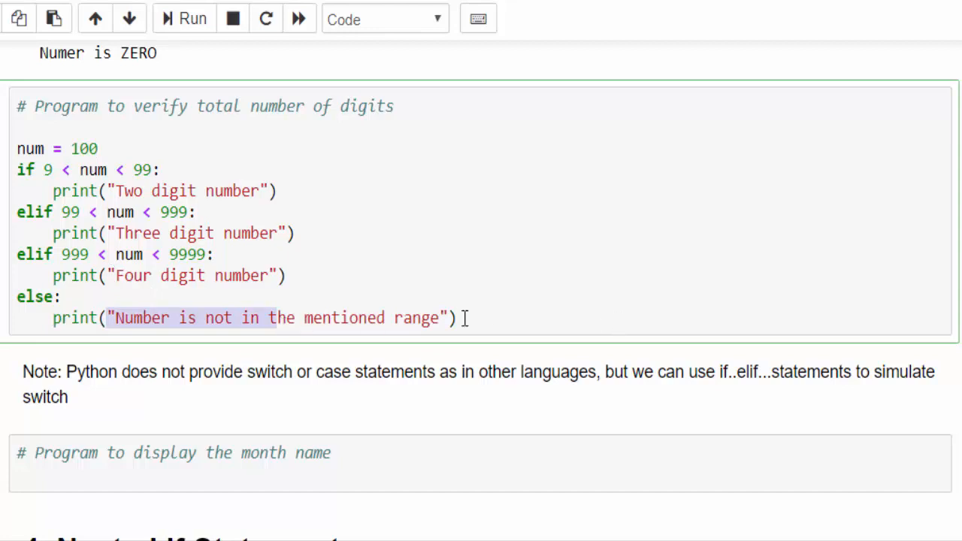
pyautogui.click(183, 18)
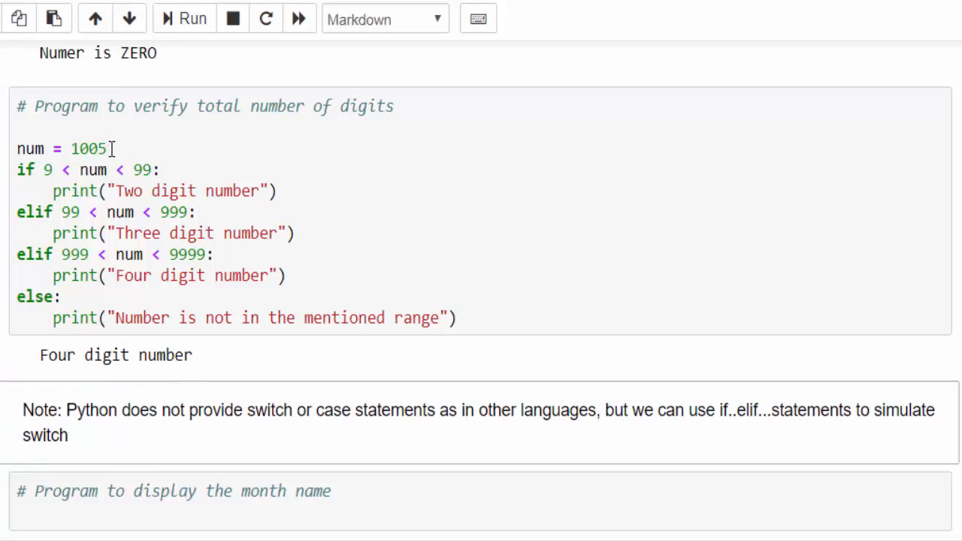
pyautogui.write('0000')
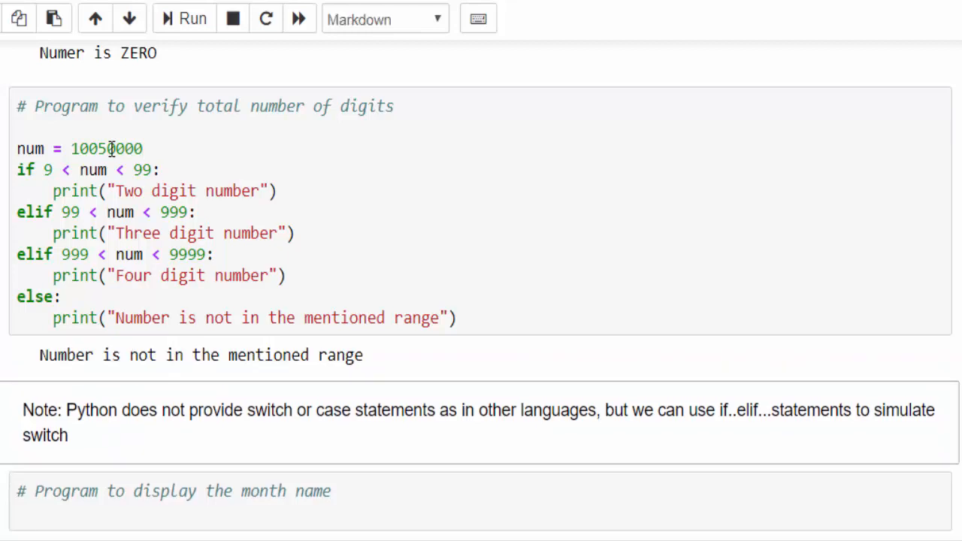
pyautogui.moveTo(241, 361)
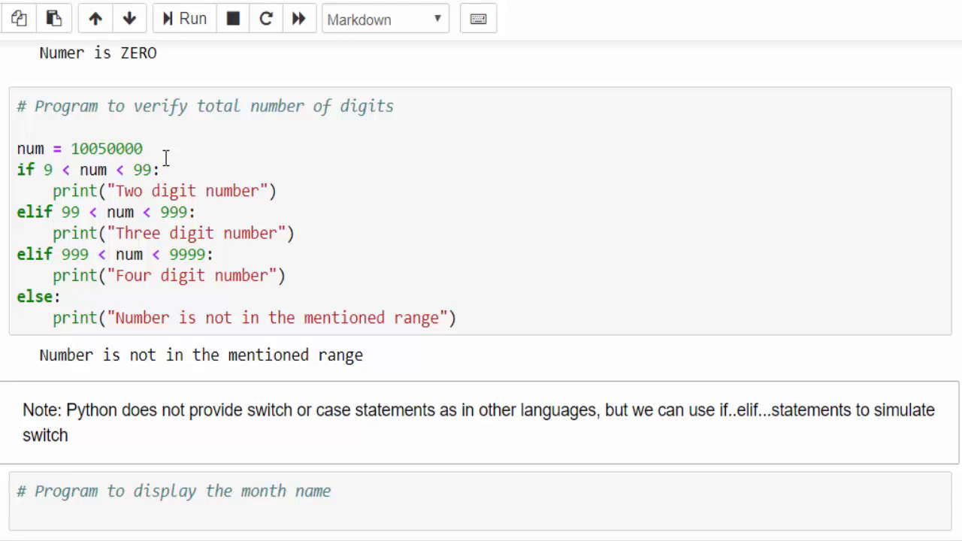
# Step: Scroll to the month-name cell and select the month_num value 10
pyautogui.scroll(-3)
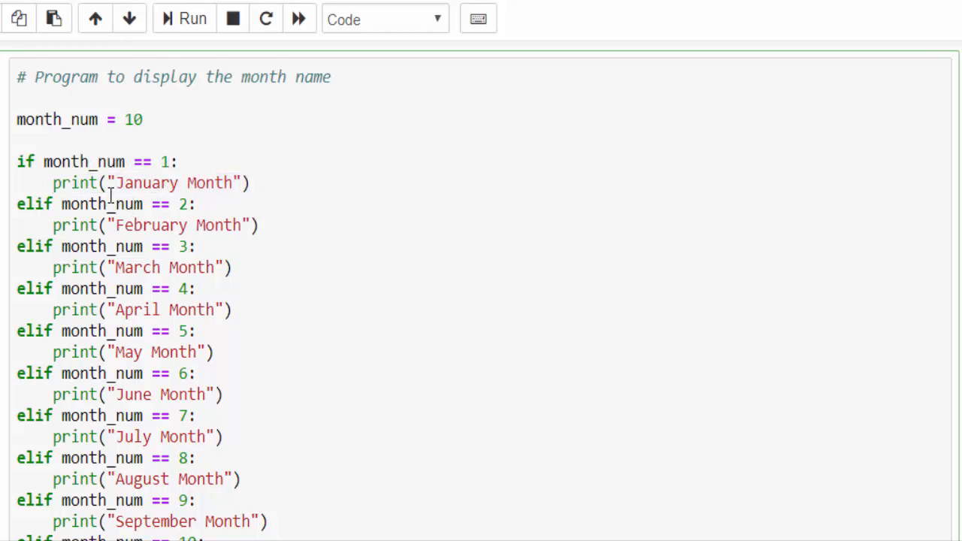
pyautogui.moveTo(162, 214)
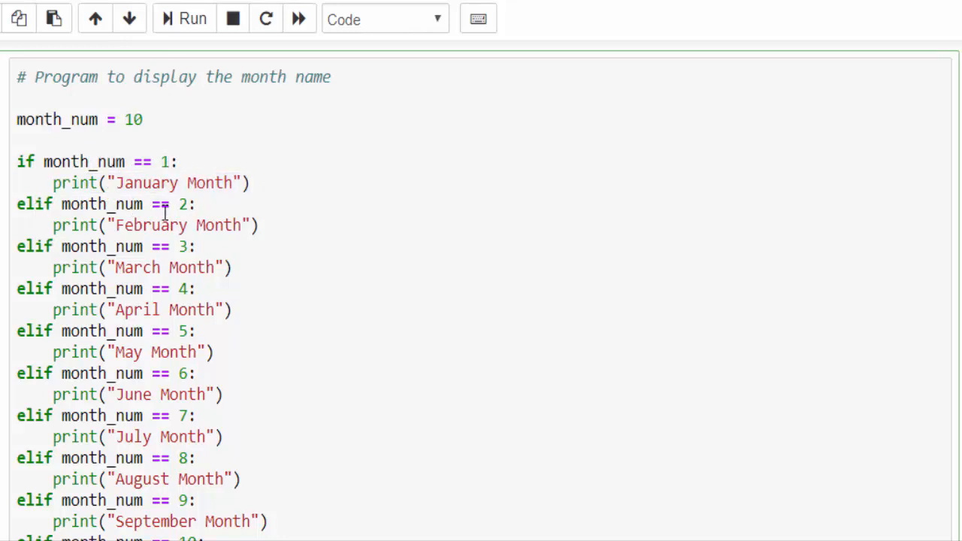
pyautogui.scroll(-3)
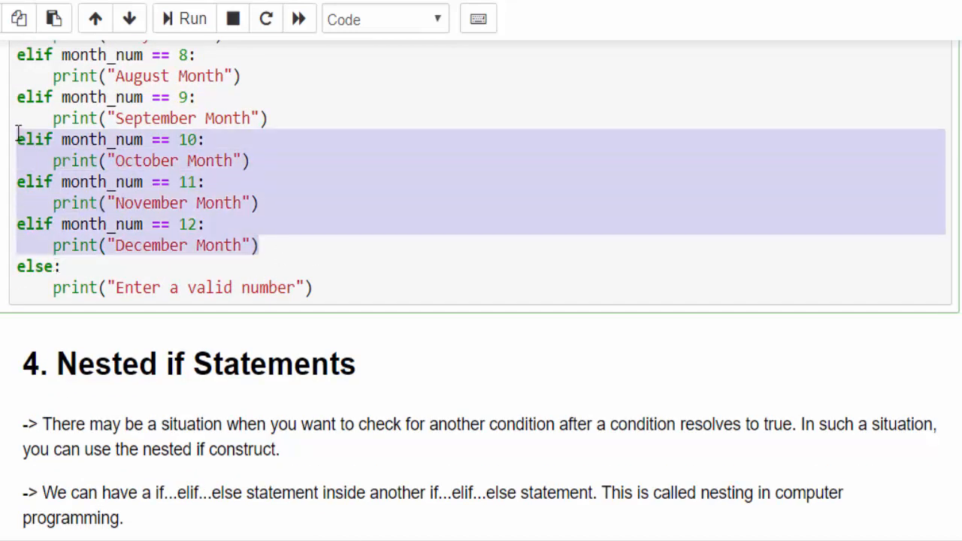
pyautogui.click(85, 287)
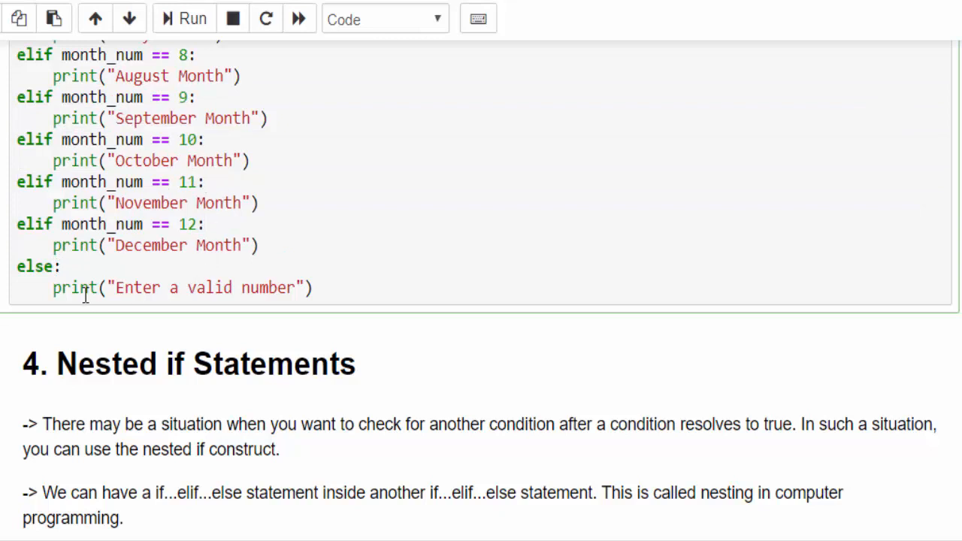
pyautogui.moveTo(53, 287); pyautogui.dragTo(312, 287)
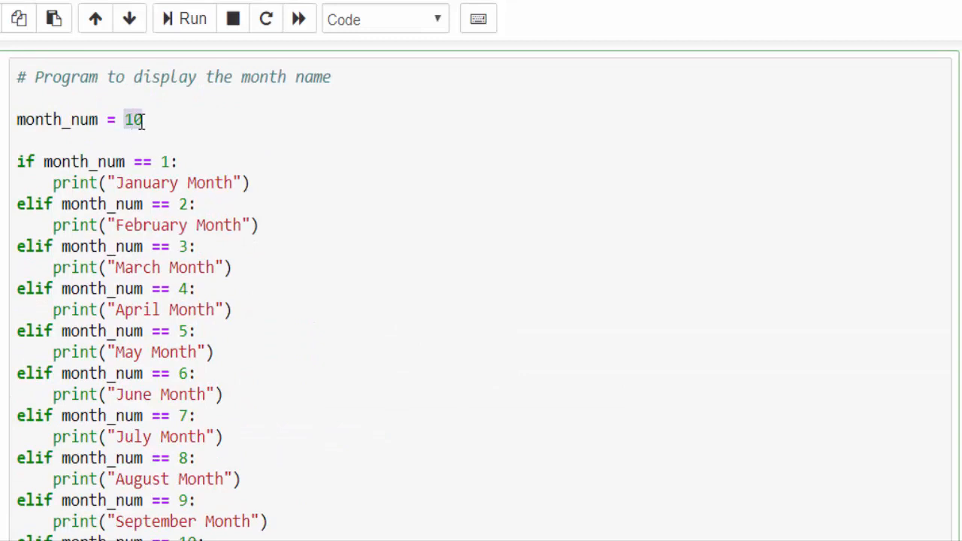
# Step: Scroll around the month-name cell to view its December and invalid-number outputs
pyautogui.scroll(-3)
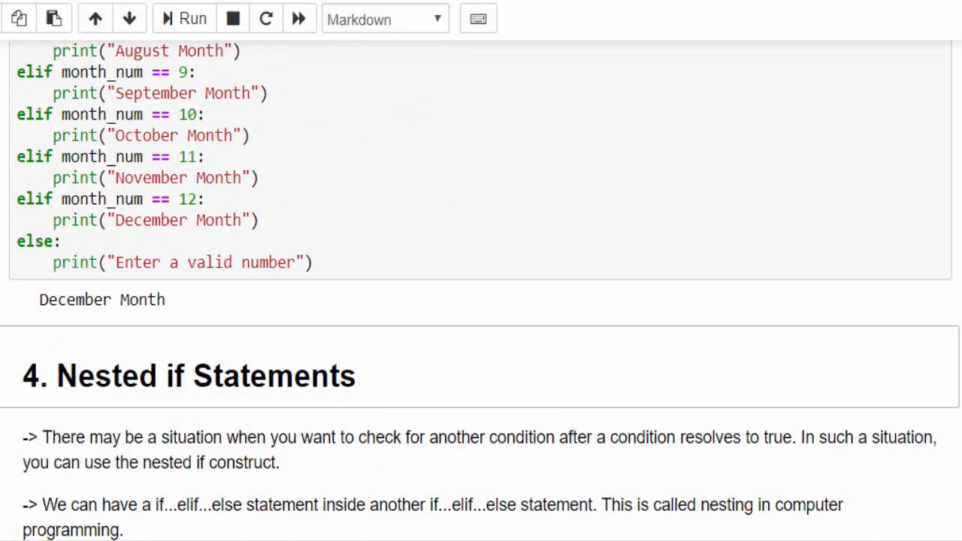
pyautogui.scroll(3)
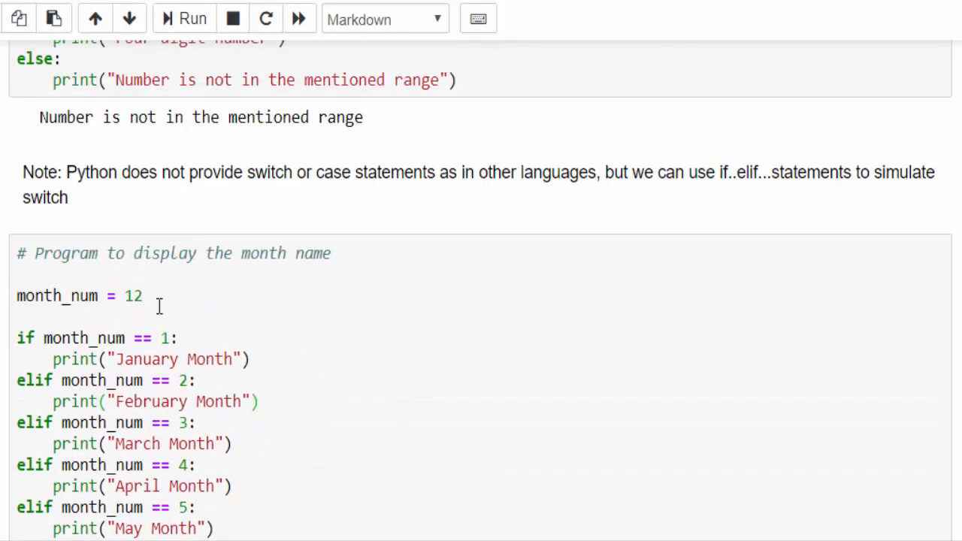
pyautogui.scroll(-3)
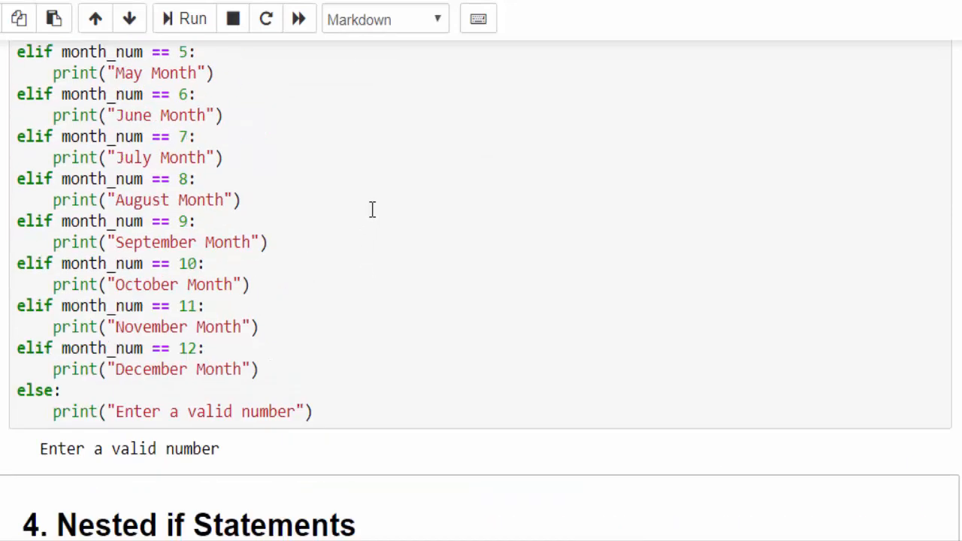
# Step: Scroll to section 4 Nested if Statements and highlight the outer if syntax lines
pyautogui.scroll(-3)
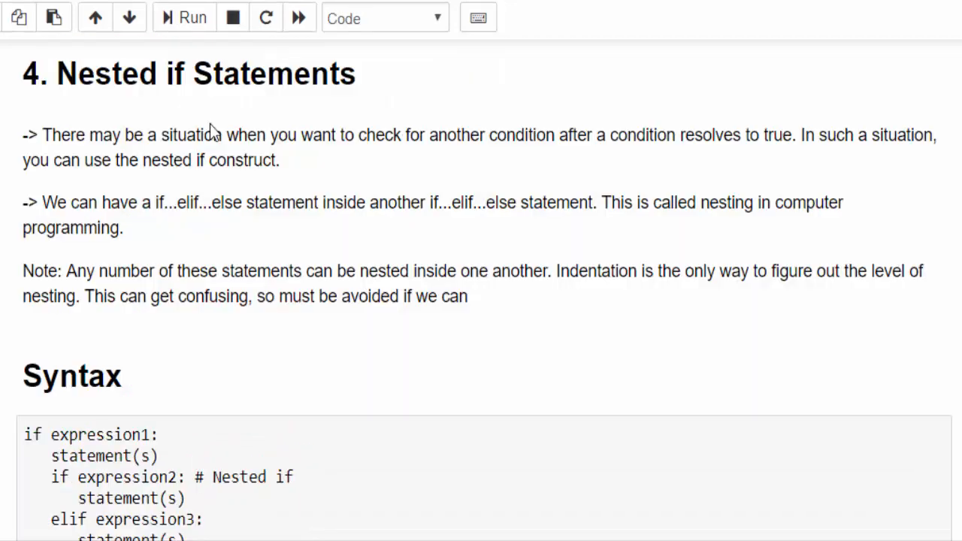
pyautogui.moveTo(307, 178)
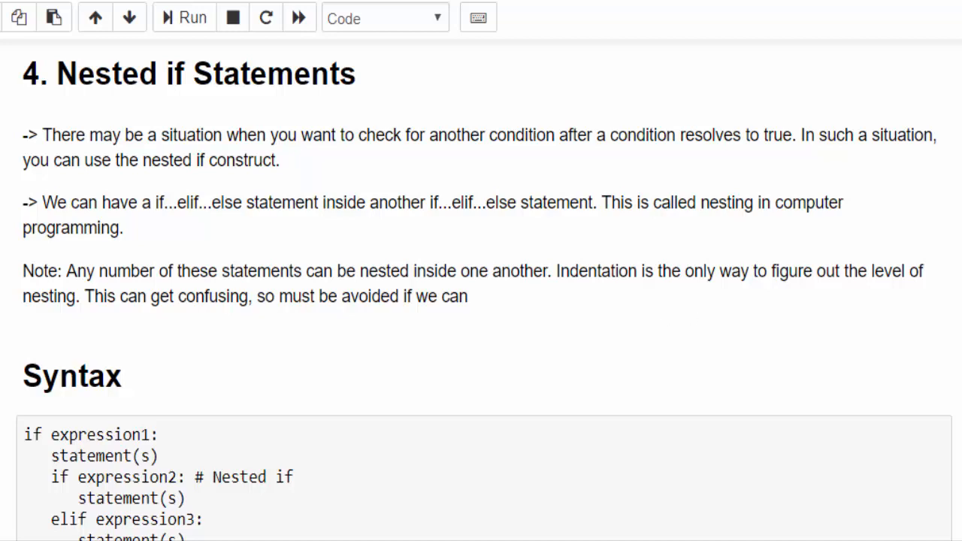
pyautogui.scroll(-3)
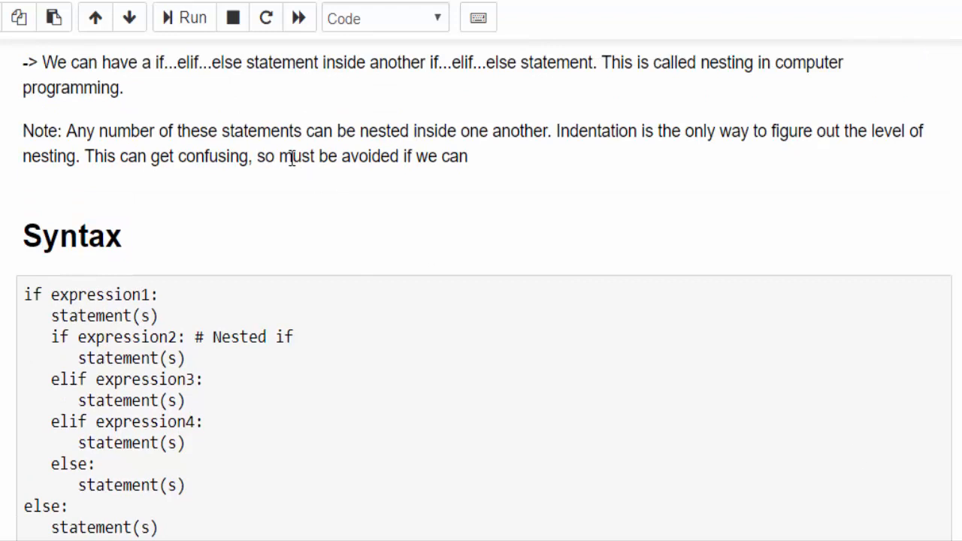
pyautogui.moveTo(131, 346)
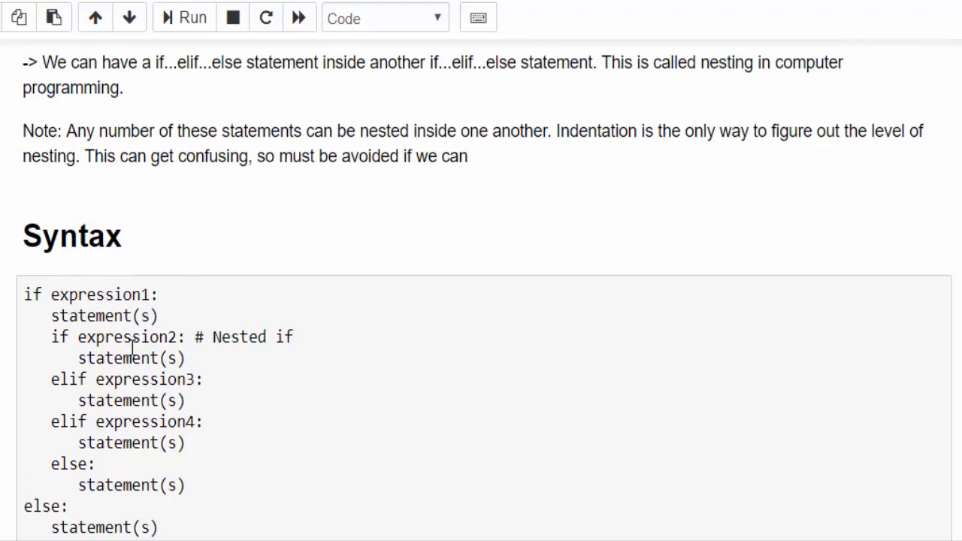
pyautogui.moveTo(727, 441)
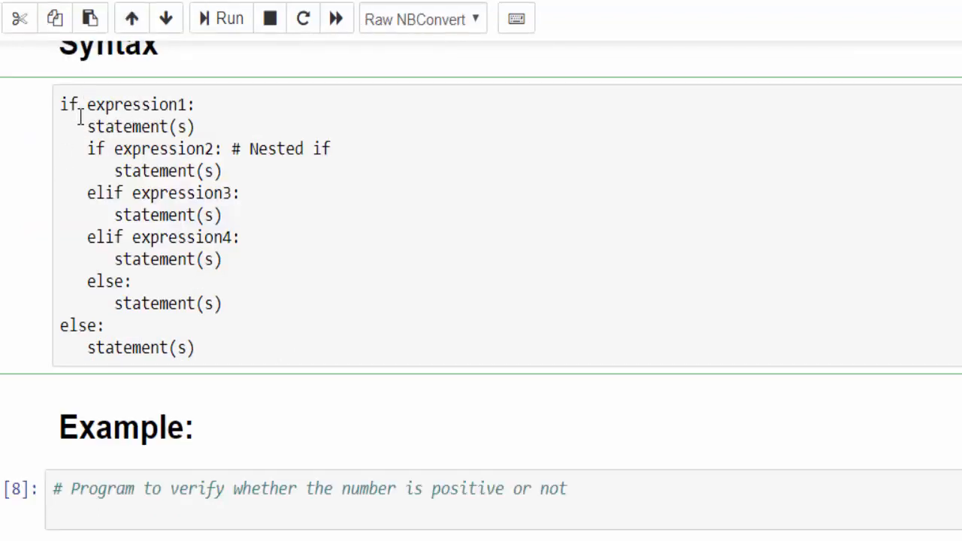
pyautogui.moveTo(68, 105); pyautogui.dragTo(201, 126)
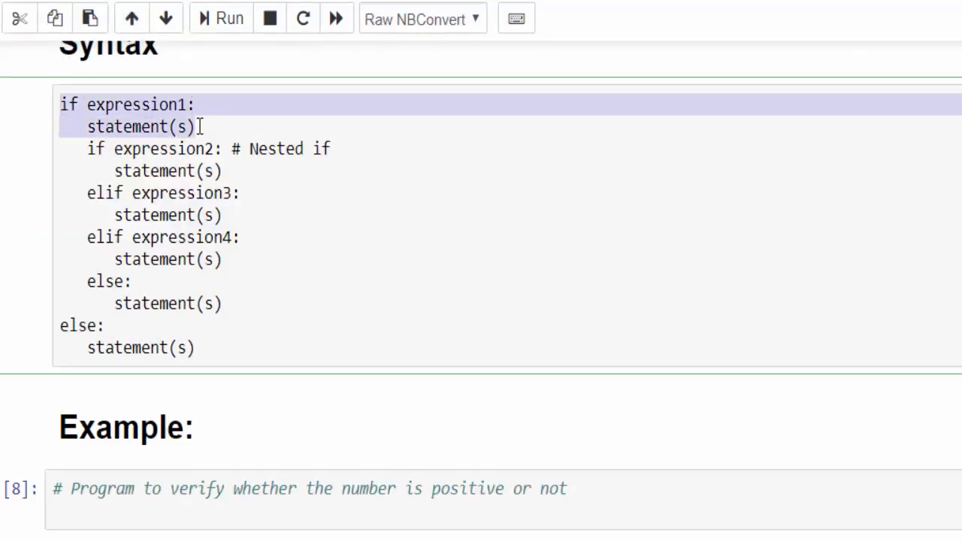
pyautogui.click(210, 148)
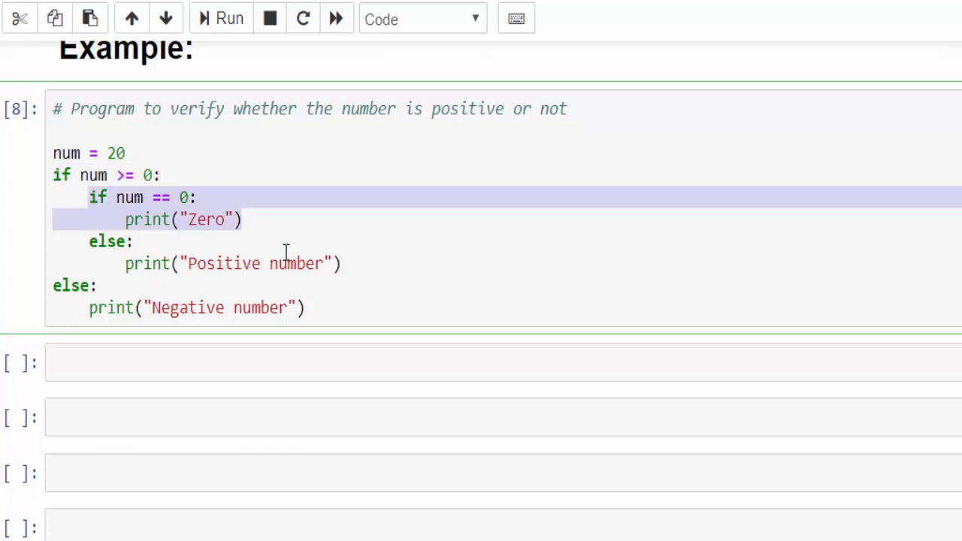
# Step: Change num in the nested if cell to 15 and run it
pyautogui.click(229, 18)
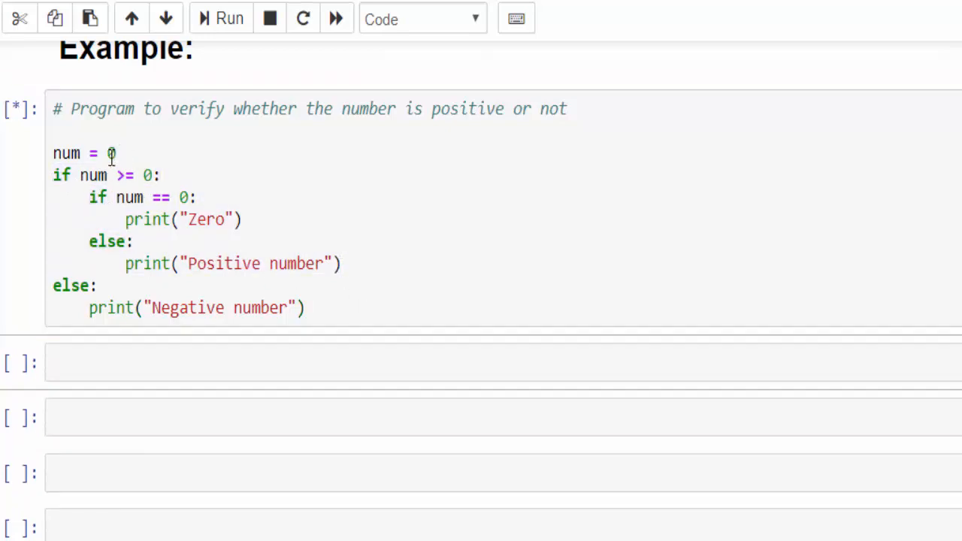
pyautogui.click(229, 18)
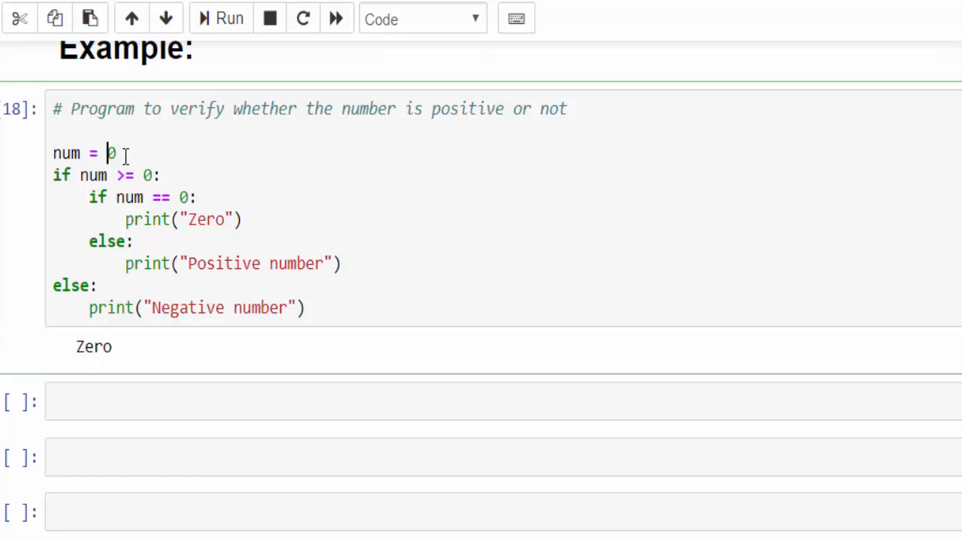
pyautogui.write('15')
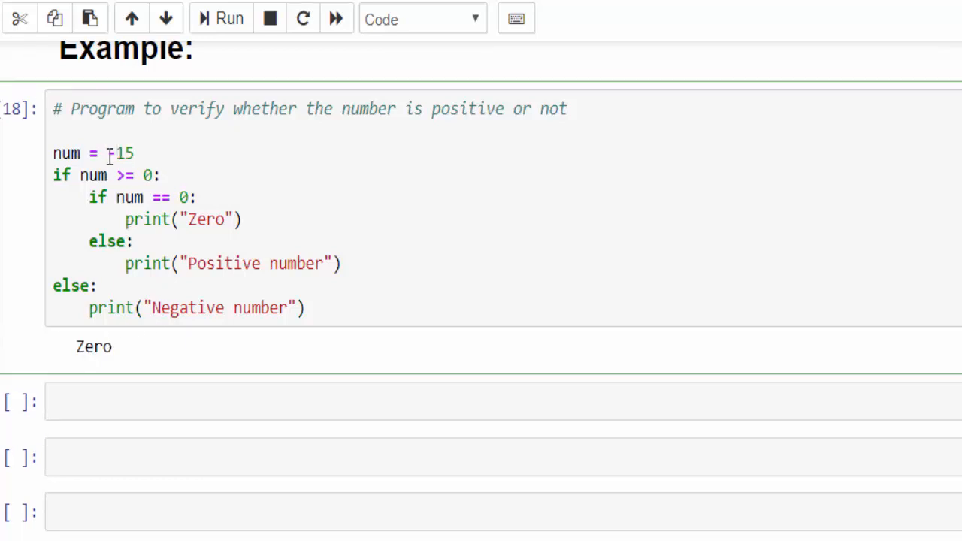
pyautogui.click(229, 18)
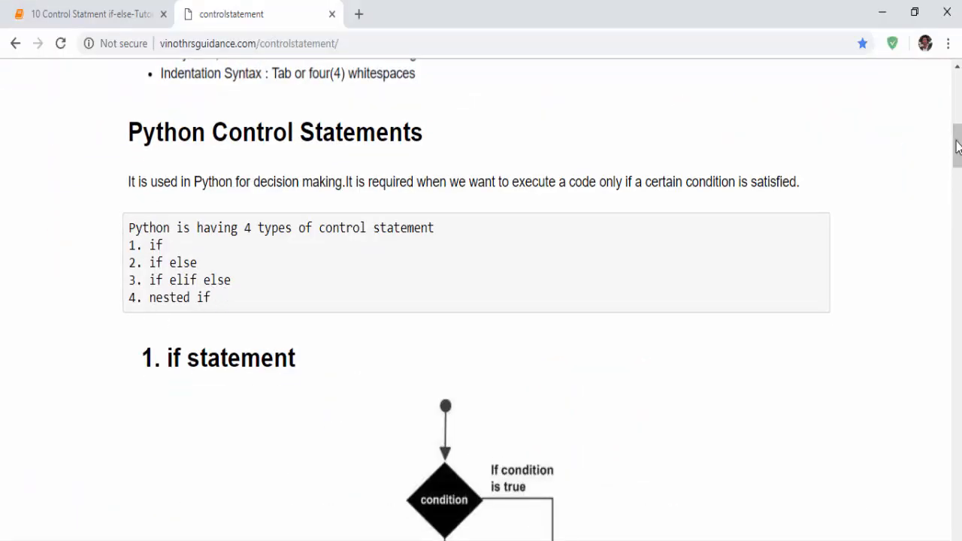
# Step: Scroll the vinothrsguidance.com page down to the nested if example with num = 20
pyautogui.scroll(-3)
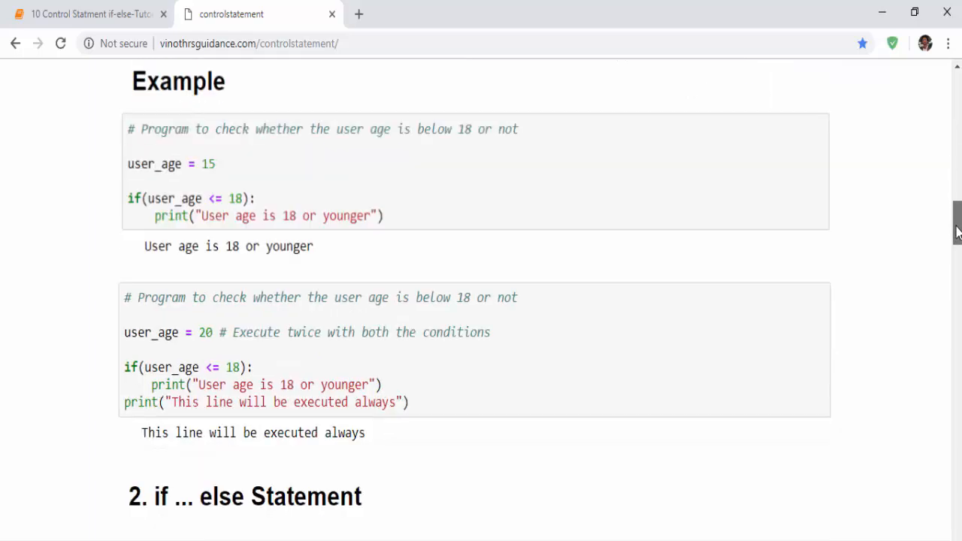
pyautogui.scroll(-3)
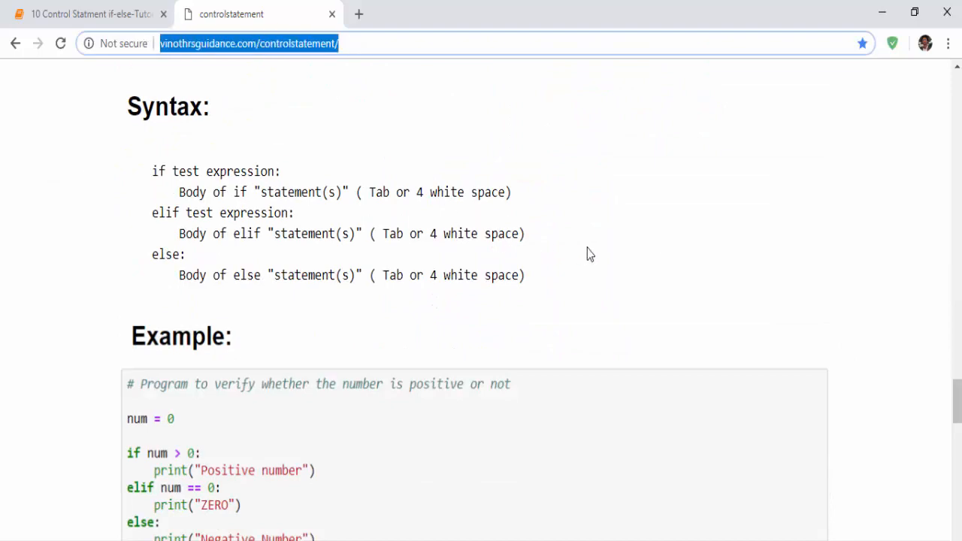
pyautogui.scroll(-3)
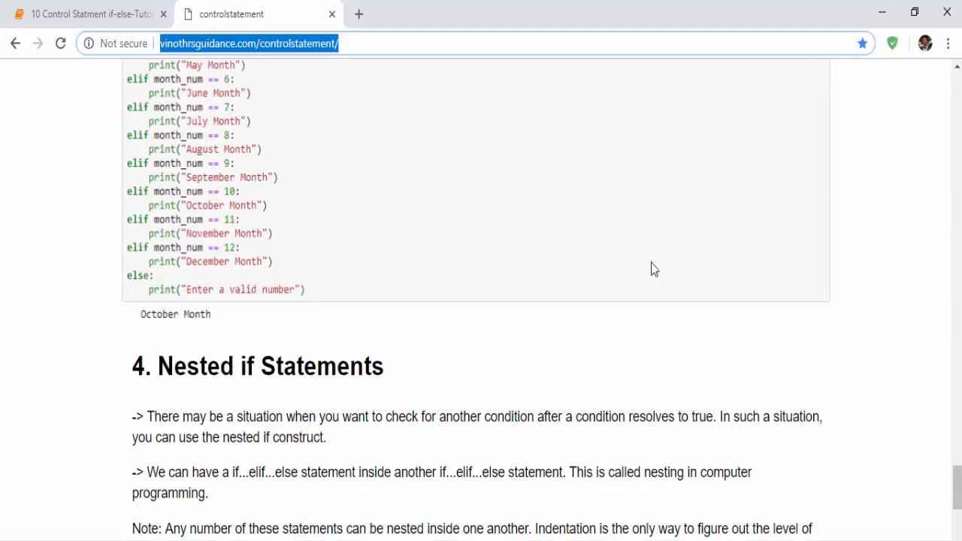
pyautogui.scroll(-3)
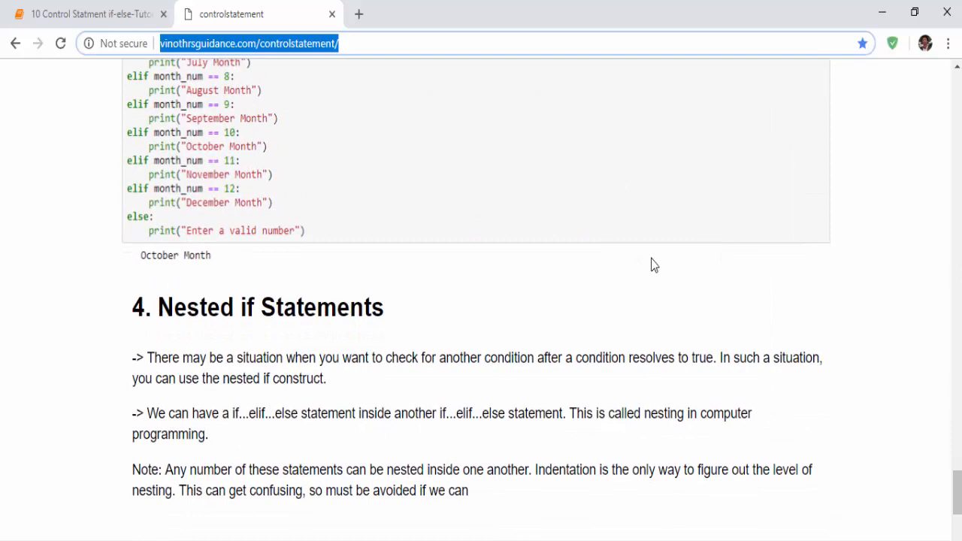
pyautogui.scroll(-3)
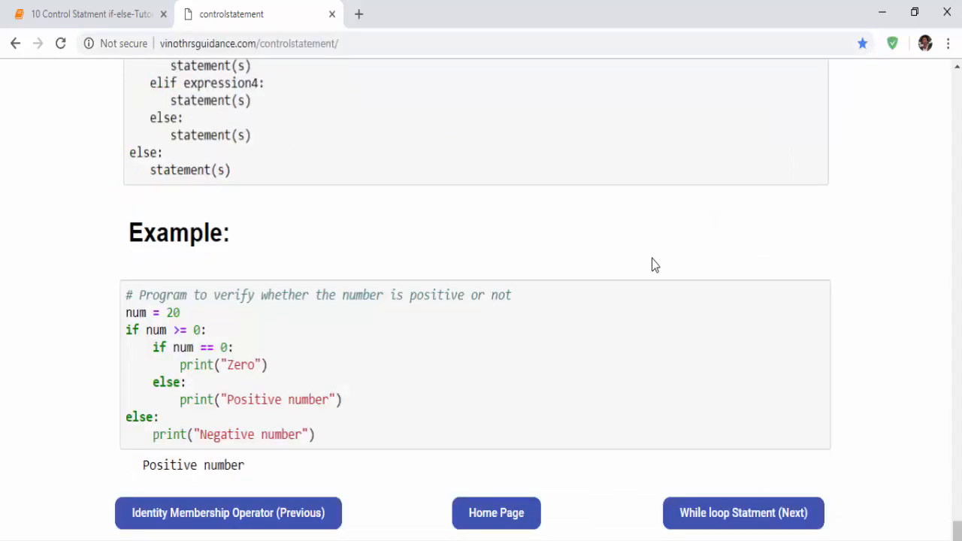